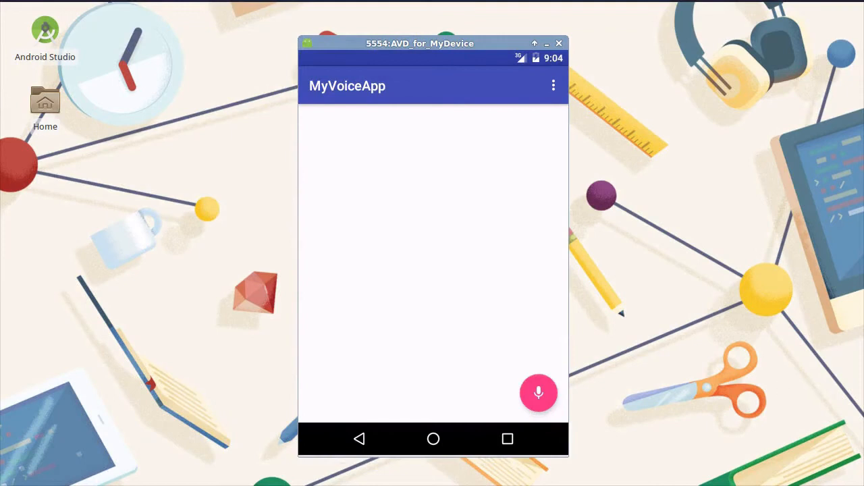
mouse_move(555, 465)
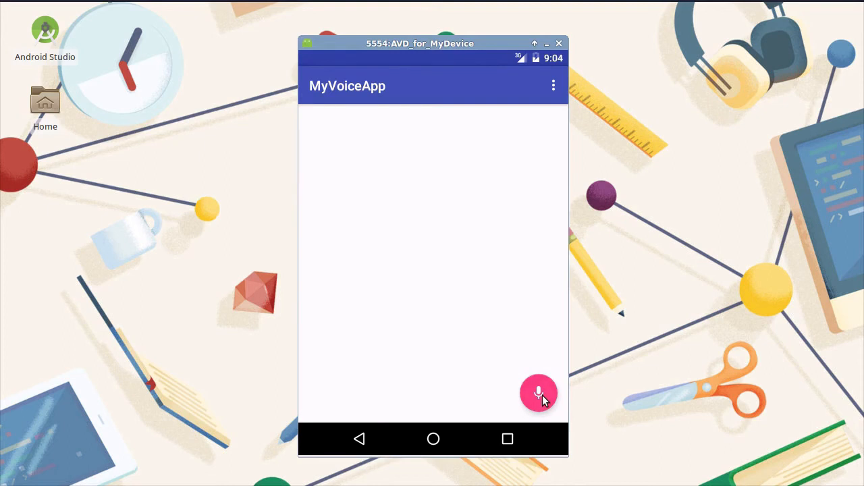
Step: Ask MyVoiceApp by voice to open the Tuts+ site, loading tutsplus.com in a browser tab
click(537, 393)
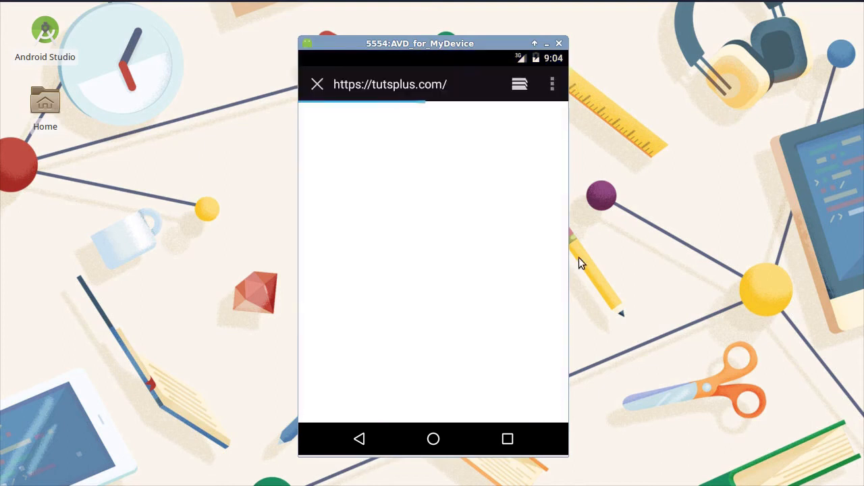